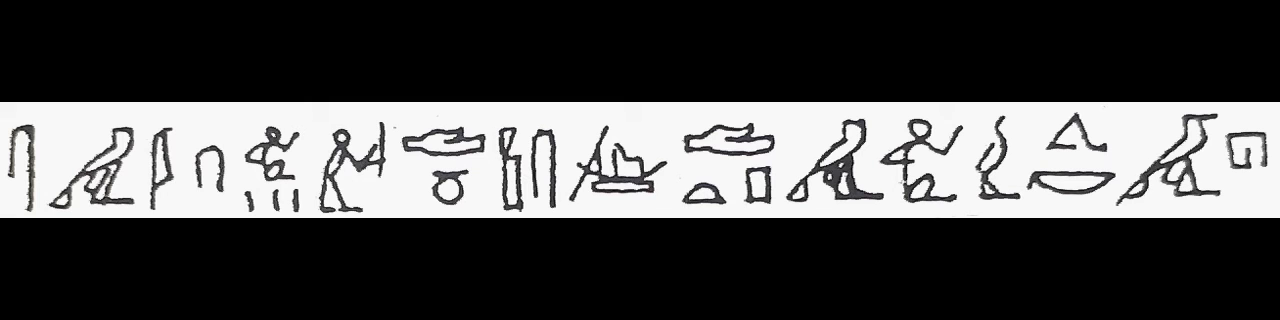
mouse_move(1244, 210)
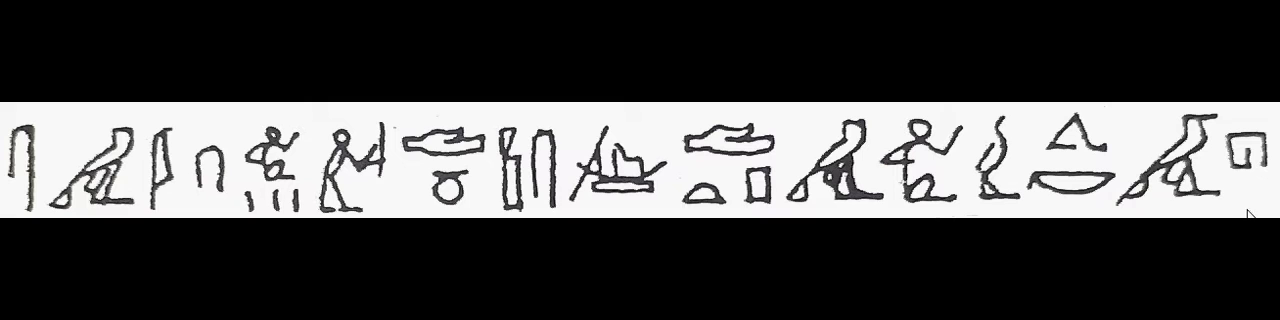
mouse_move(1190, 196)
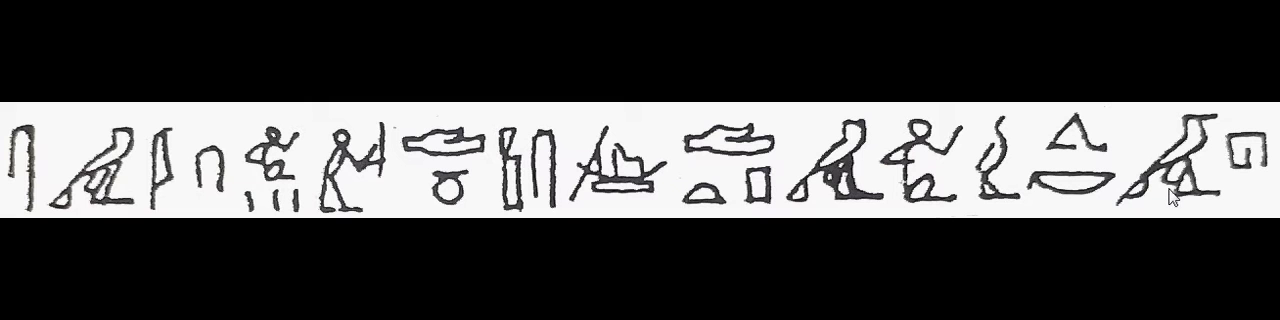
mouse_move(1068, 150)
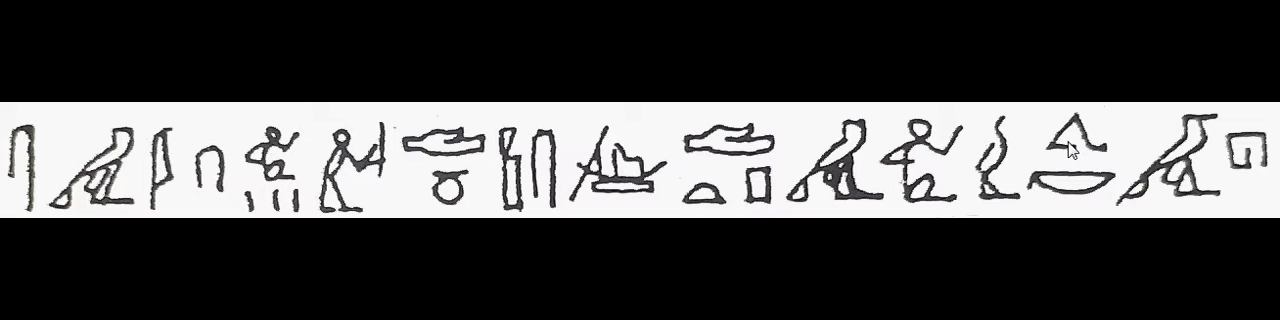
mouse_move(1070, 184)
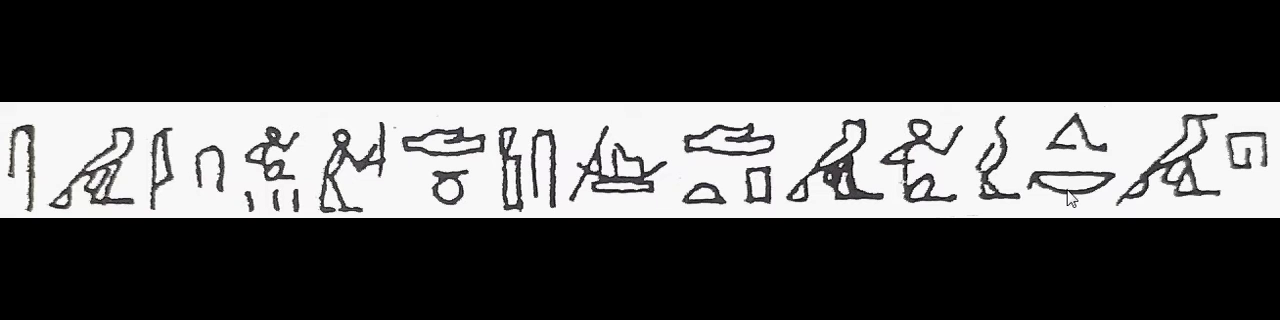
mouse_move(1208, 176)
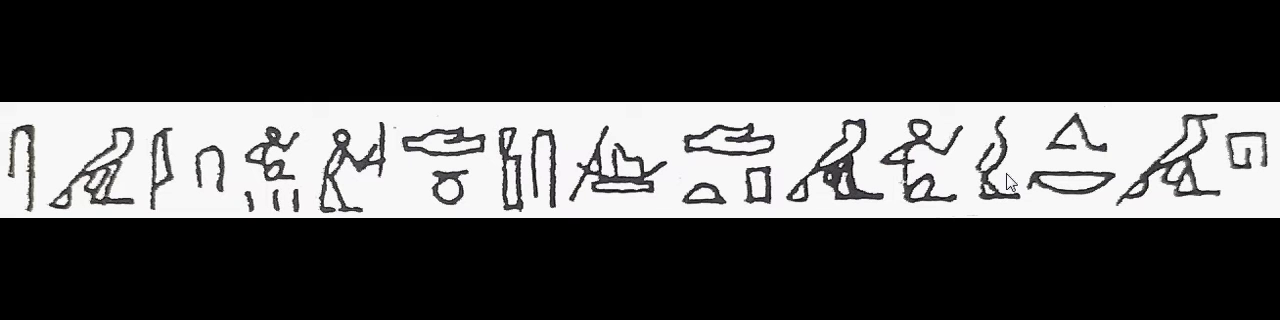
mouse_move(1040, 184)
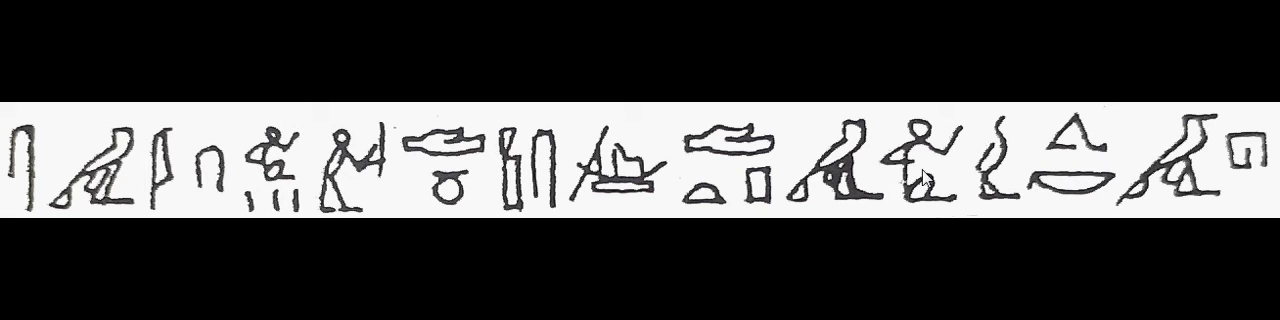
mouse_move(812, 158)
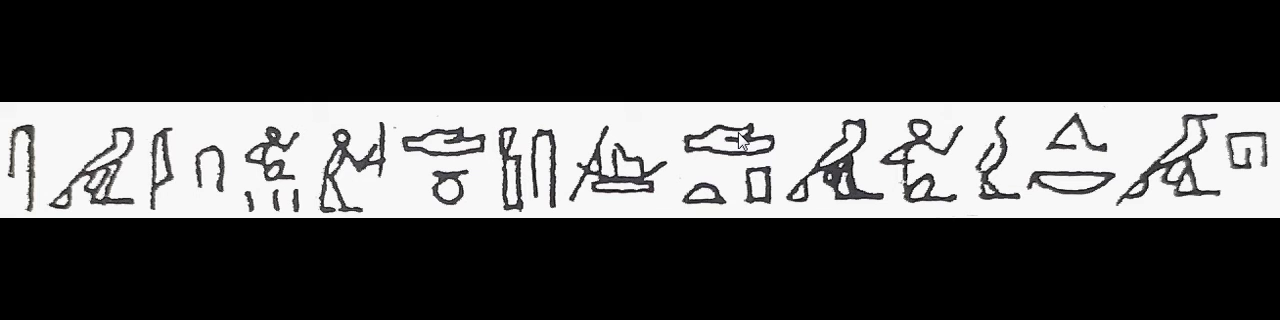
mouse_move(764, 182)
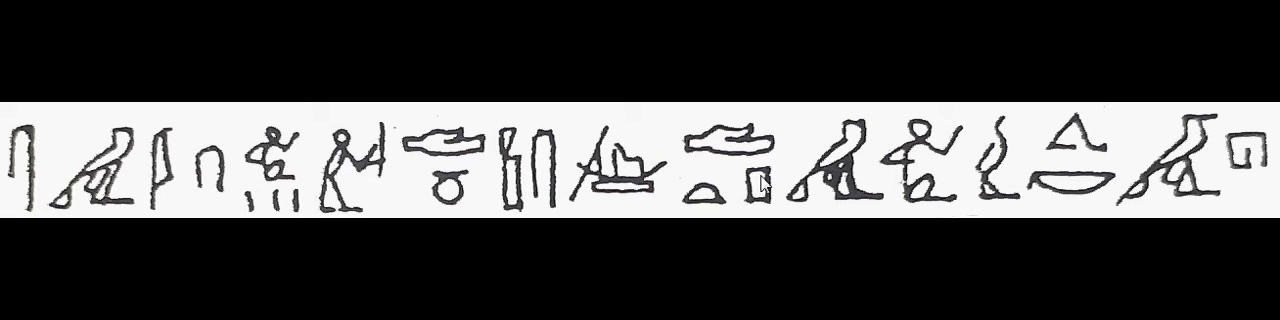
mouse_move(770, 184)
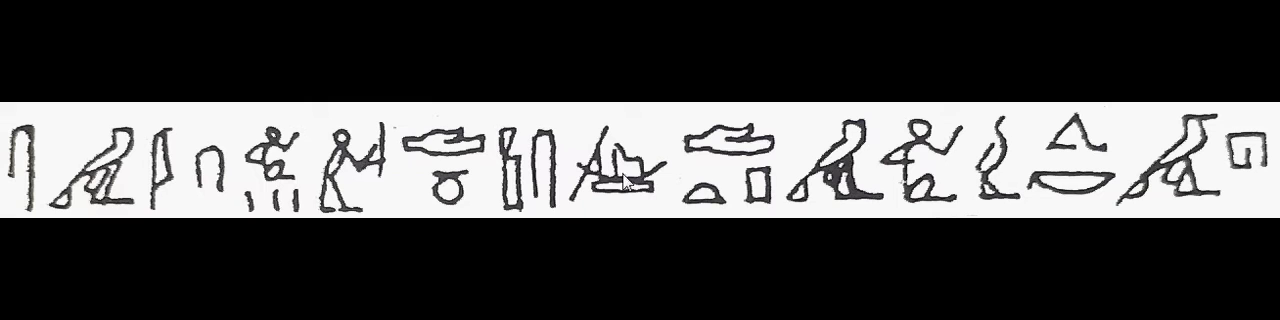
mouse_move(628, 180)
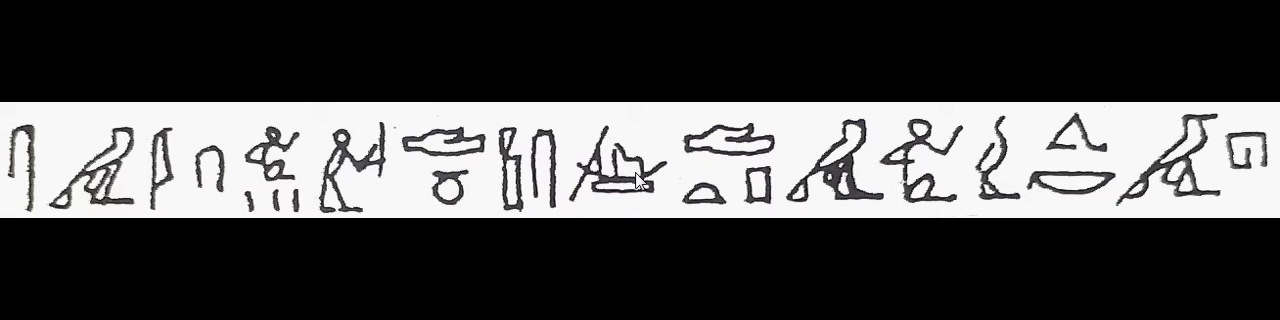
mouse_move(1112, 176)
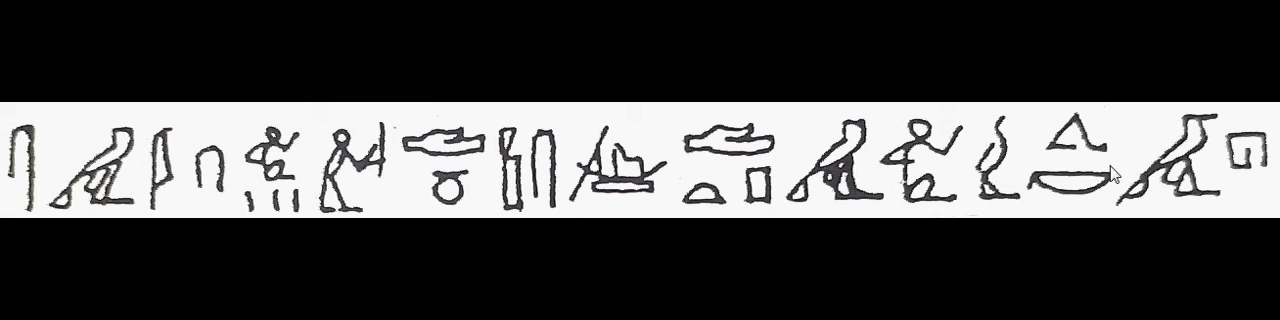
mouse_move(1190, 170)
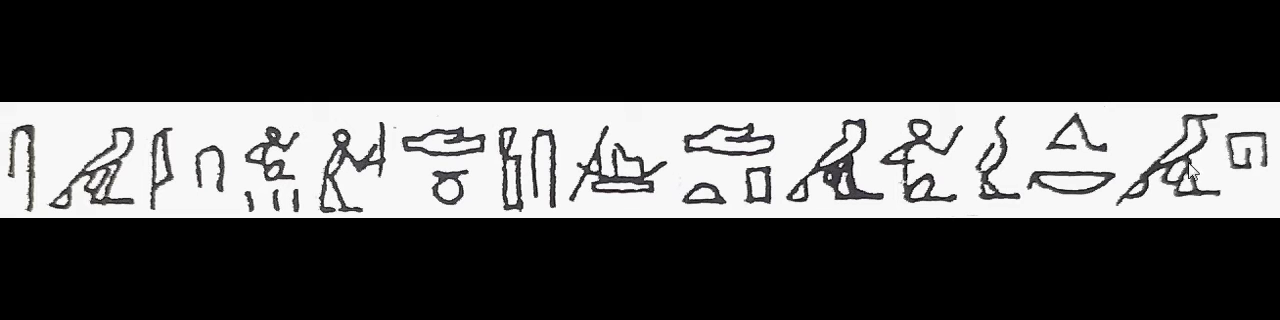
mouse_move(1208, 178)
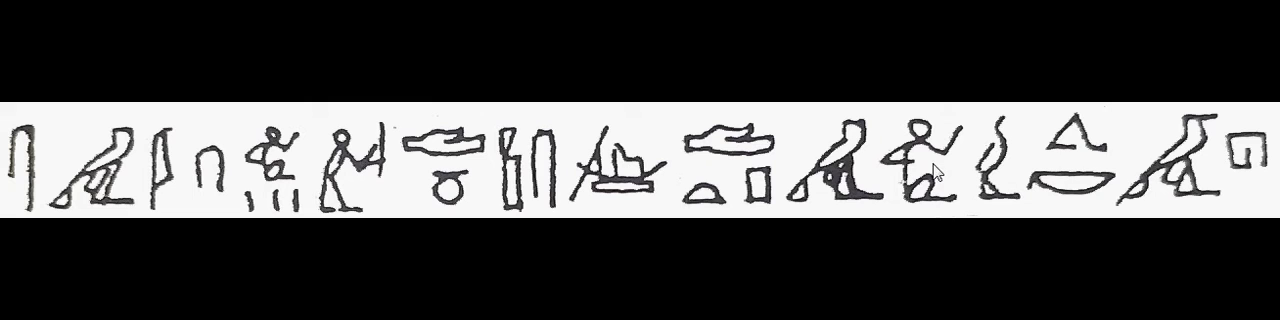
mouse_move(1122, 152)
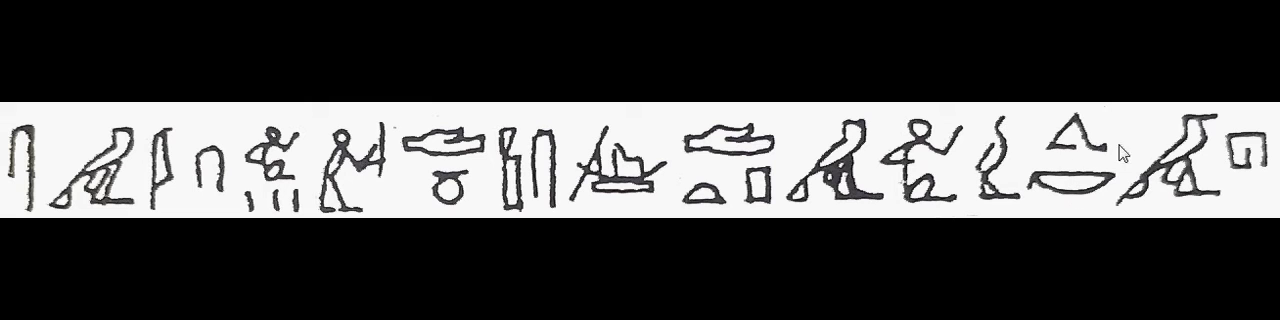
mouse_move(820, 178)
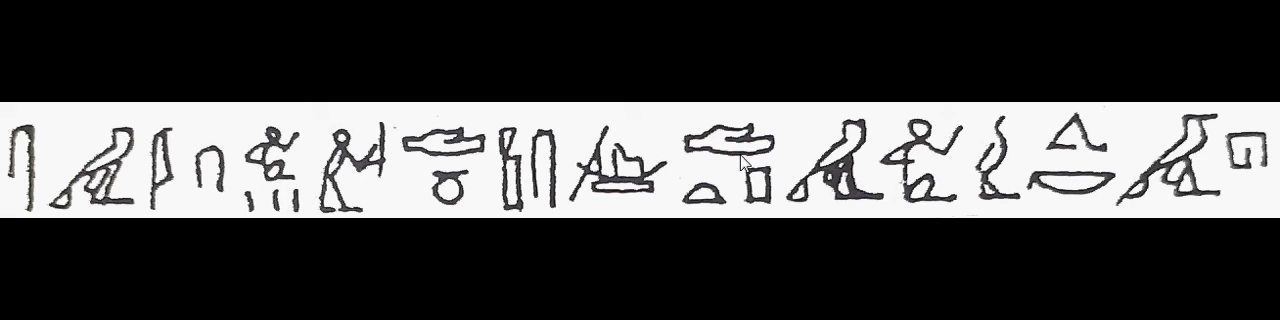
mouse_move(700, 196)
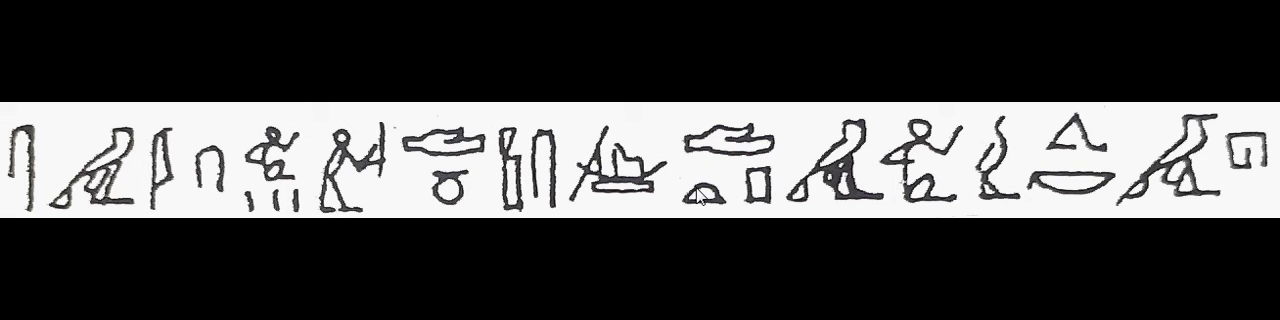
mouse_move(736, 142)
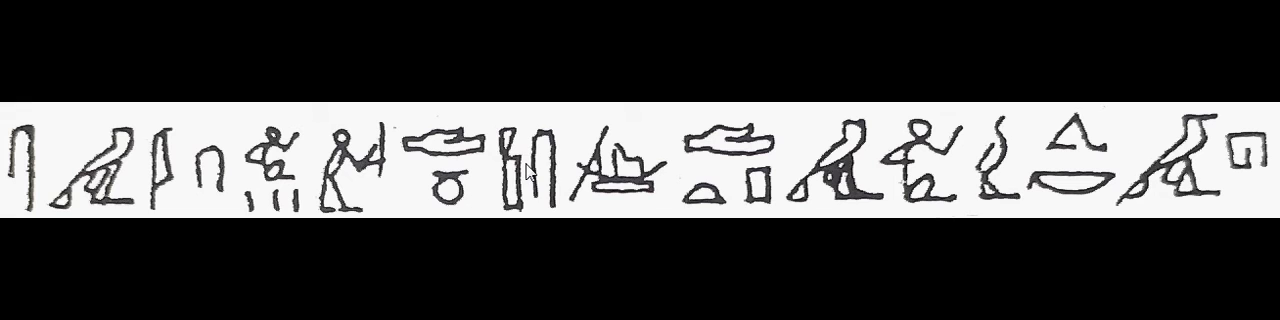
mouse_move(512, 186)
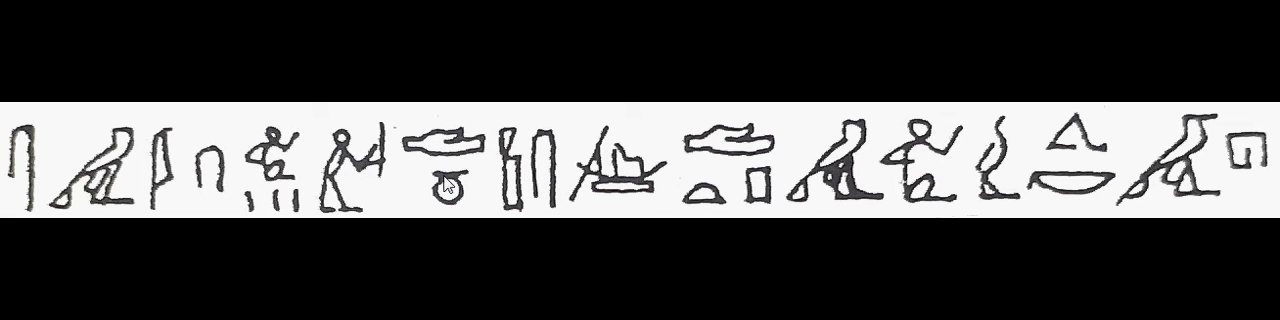
mouse_move(460, 184)
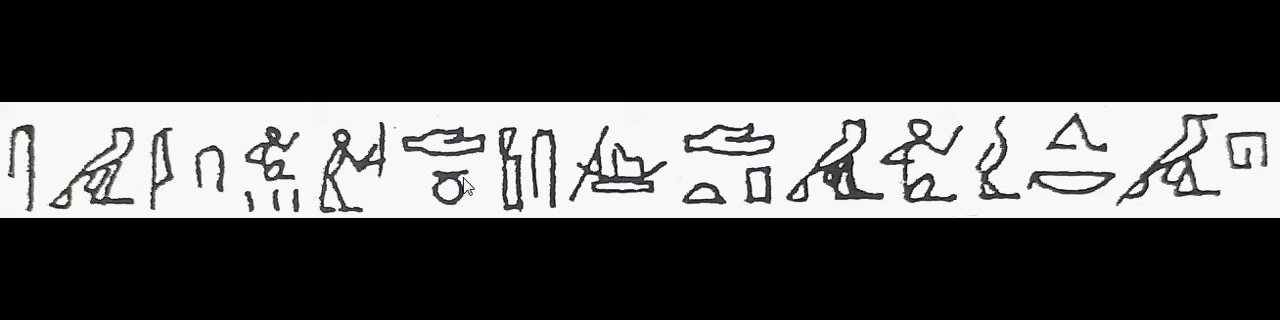
mouse_move(472, 196)
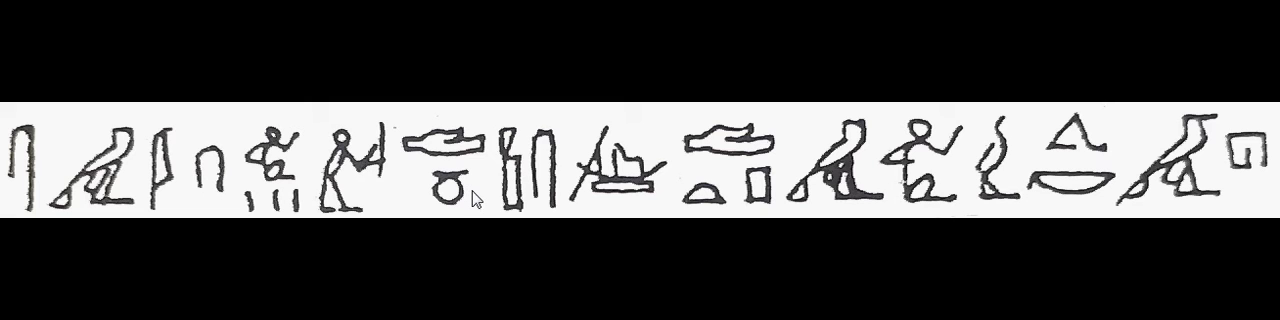
mouse_move(360, 180)
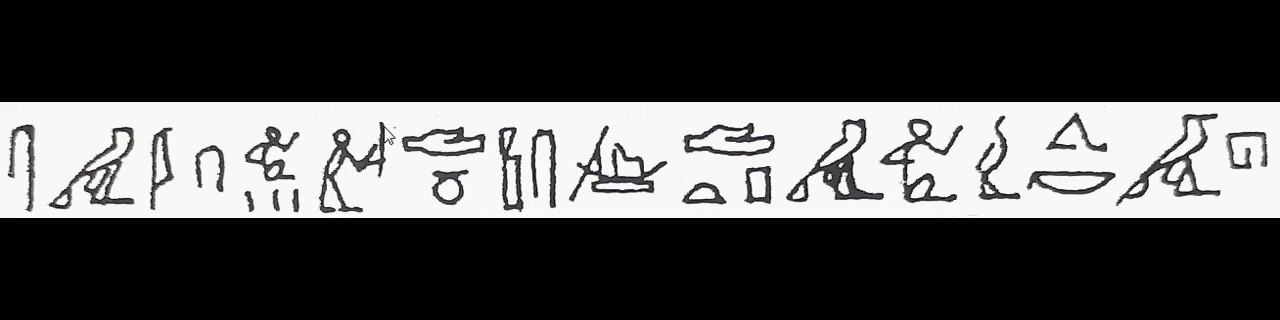
mouse_move(300, 176)
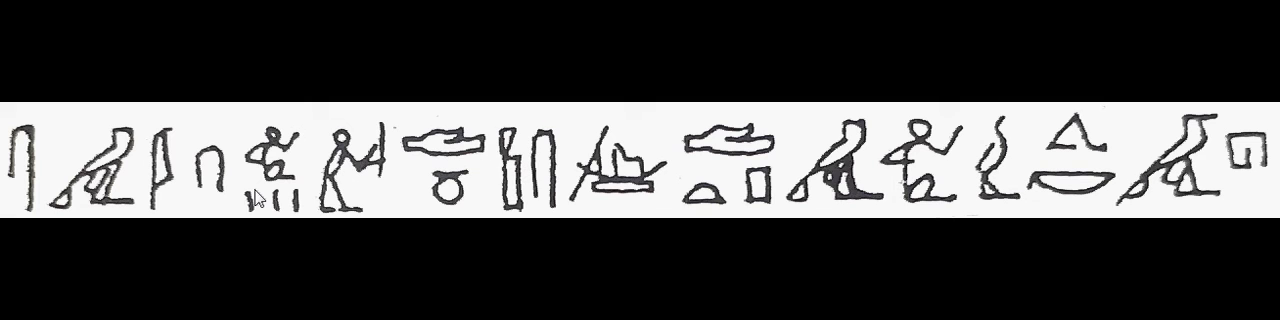
mouse_move(444, 190)
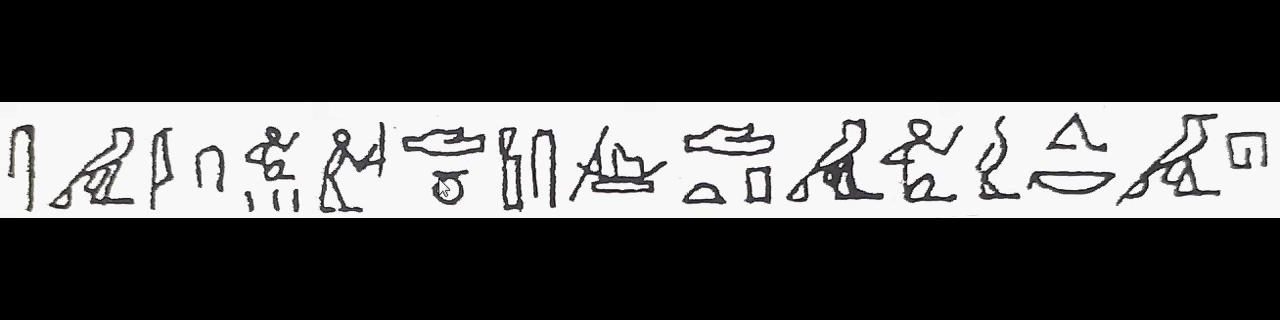
mouse_move(204, 180)
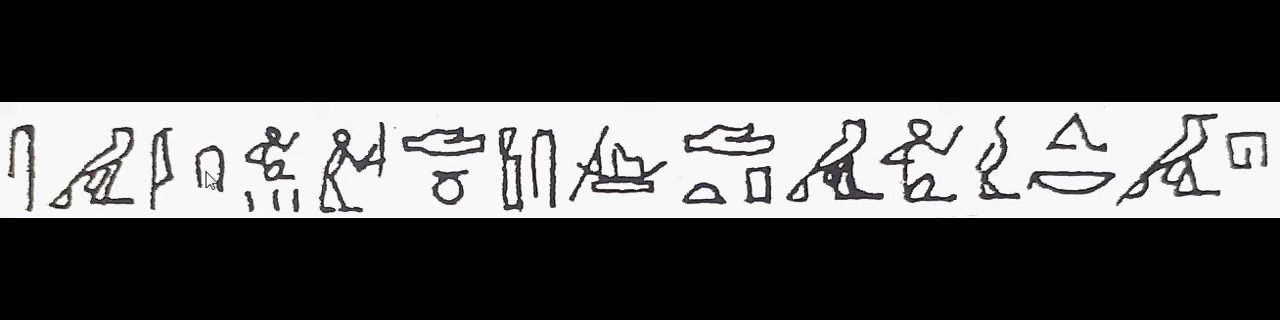
mouse_move(144, 164)
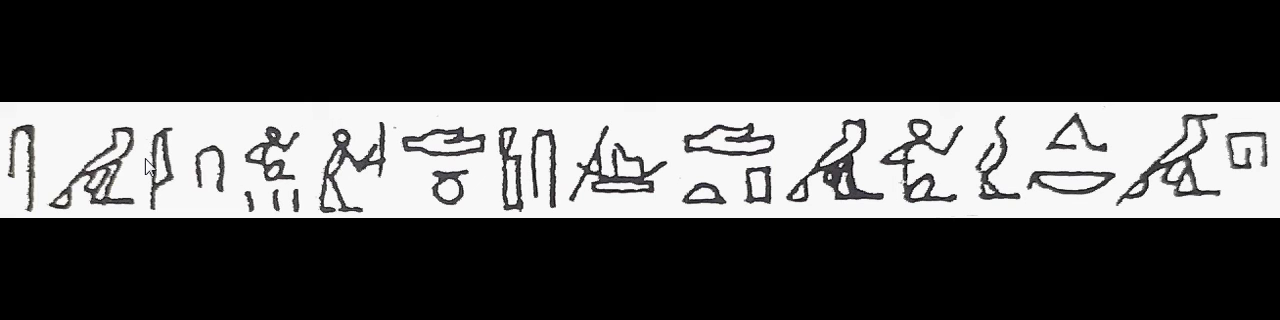
mouse_move(156, 172)
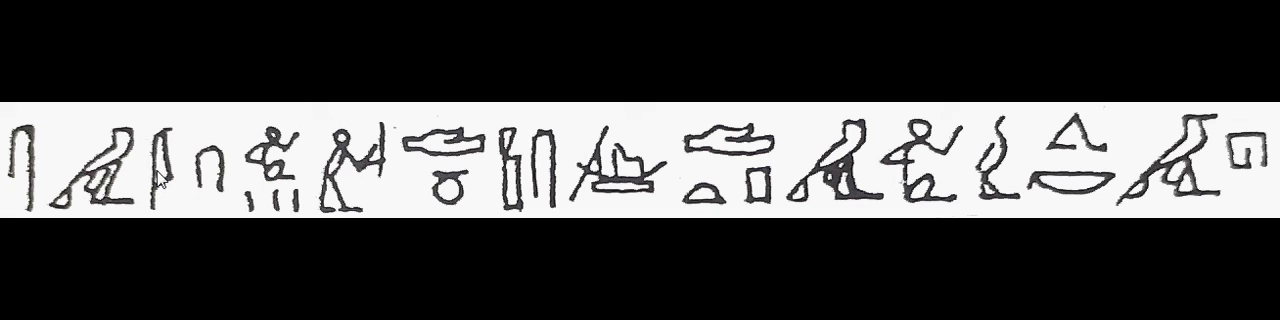
mouse_move(300, 200)
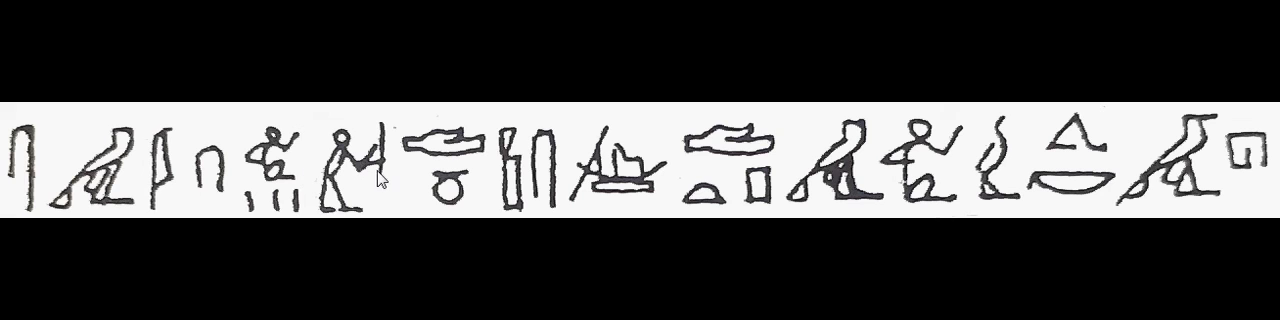
mouse_move(716, 170)
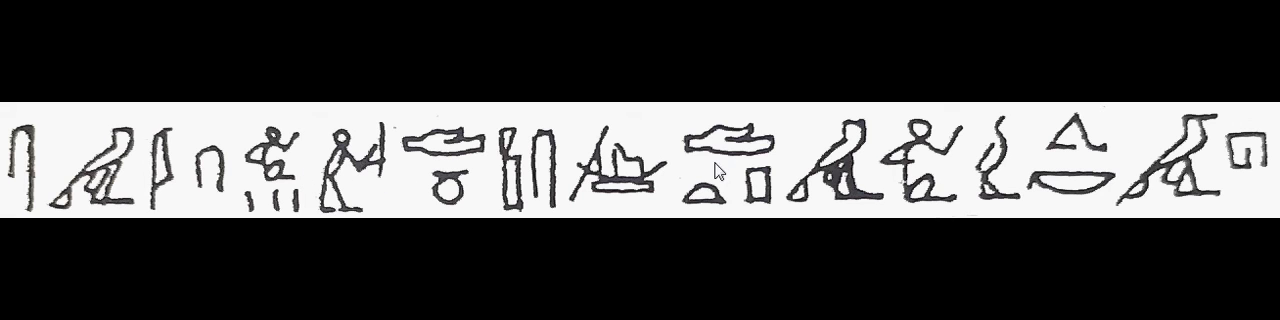
mouse_move(492, 196)
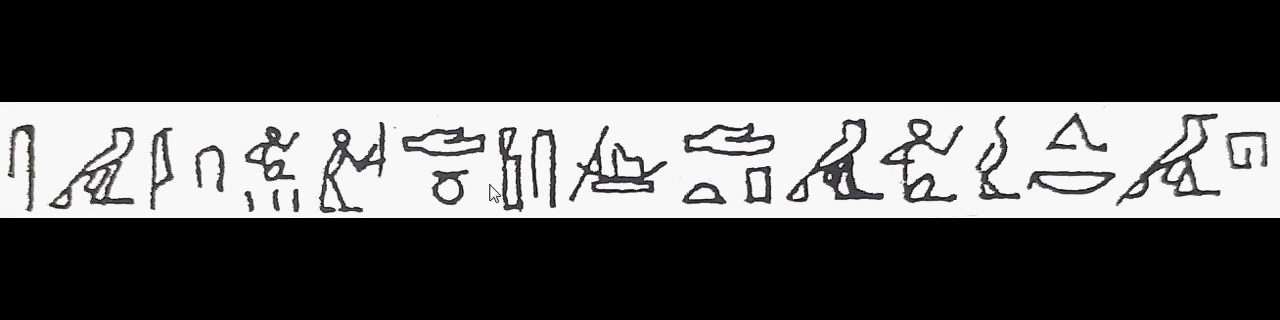
mouse_move(1070, 190)
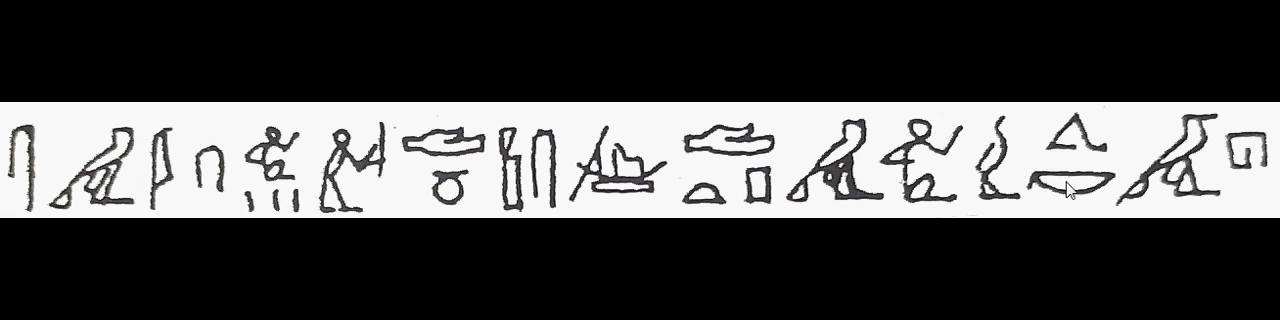
mouse_move(680, 190)
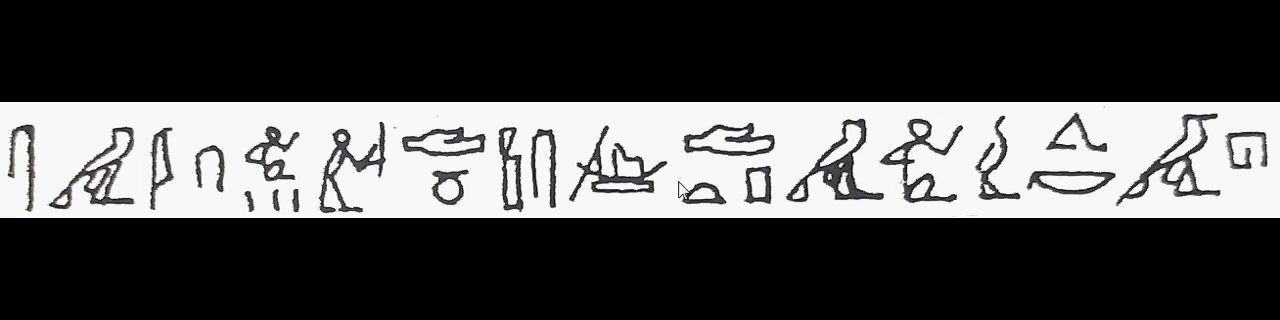
mouse_move(408, 200)
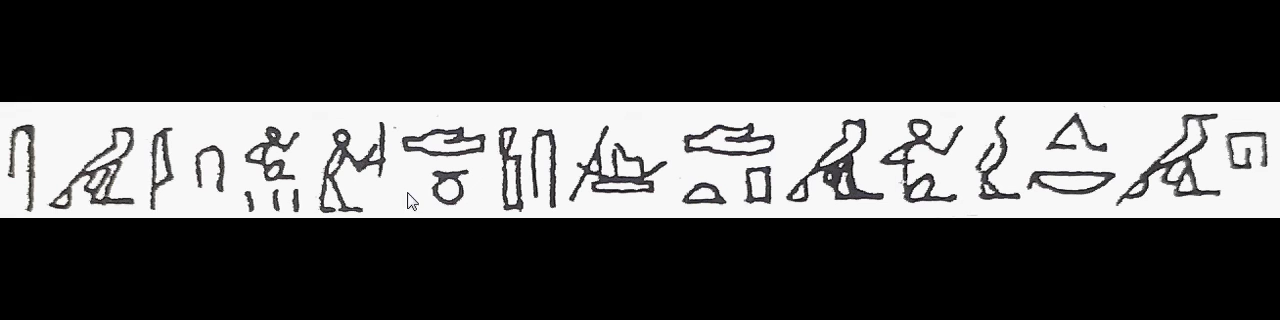
mouse_move(580, 172)
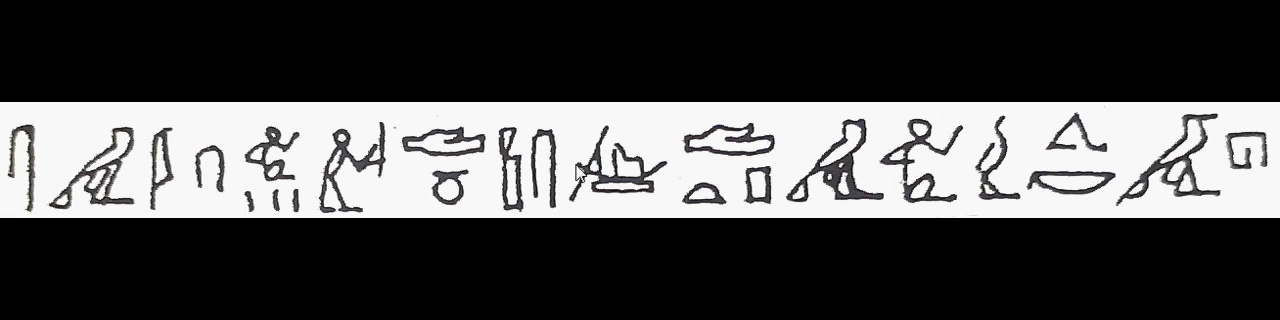
mouse_move(576, 172)
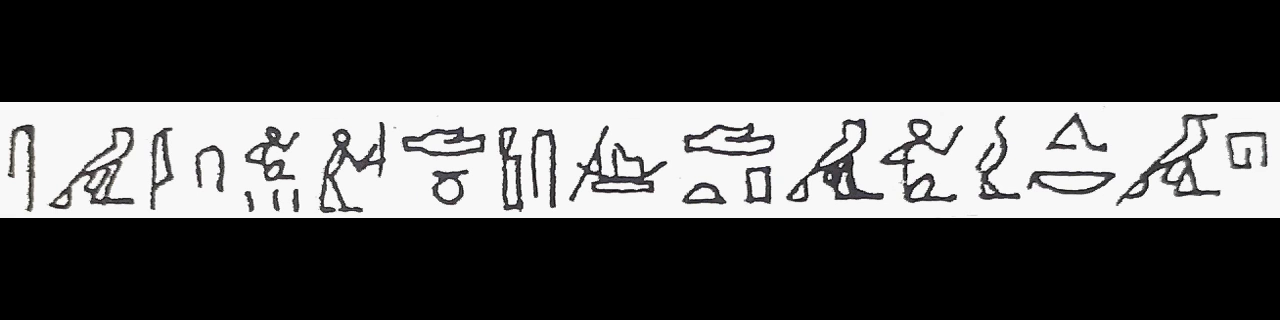